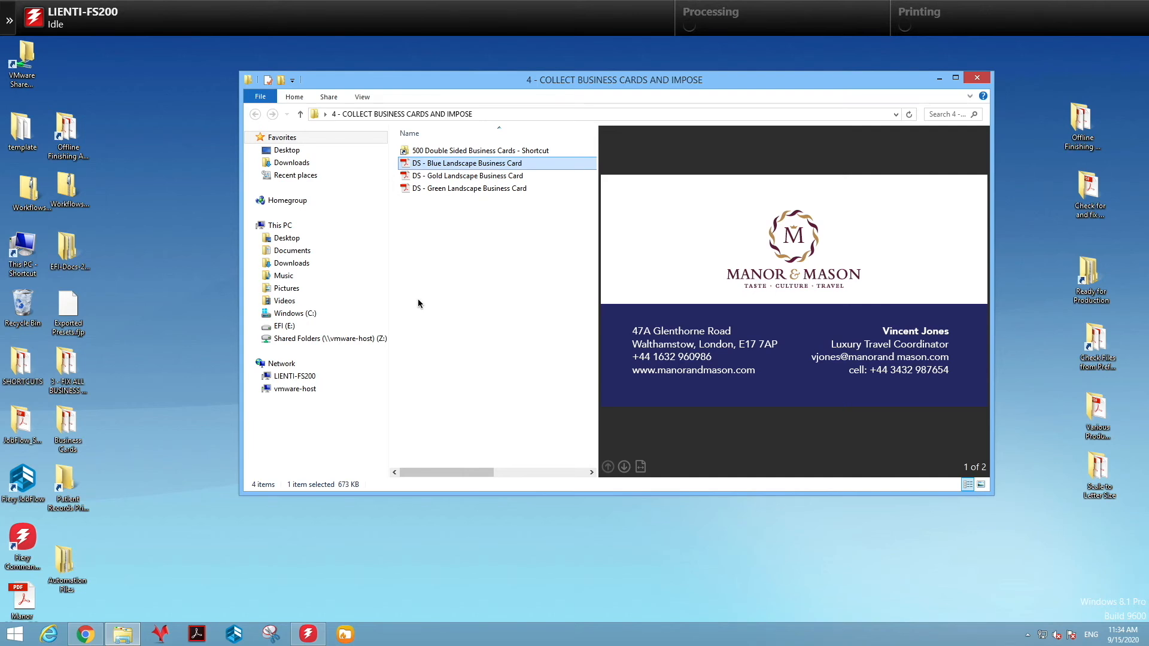
{"action": "mouse_move", "coordinate": [421, 304]}
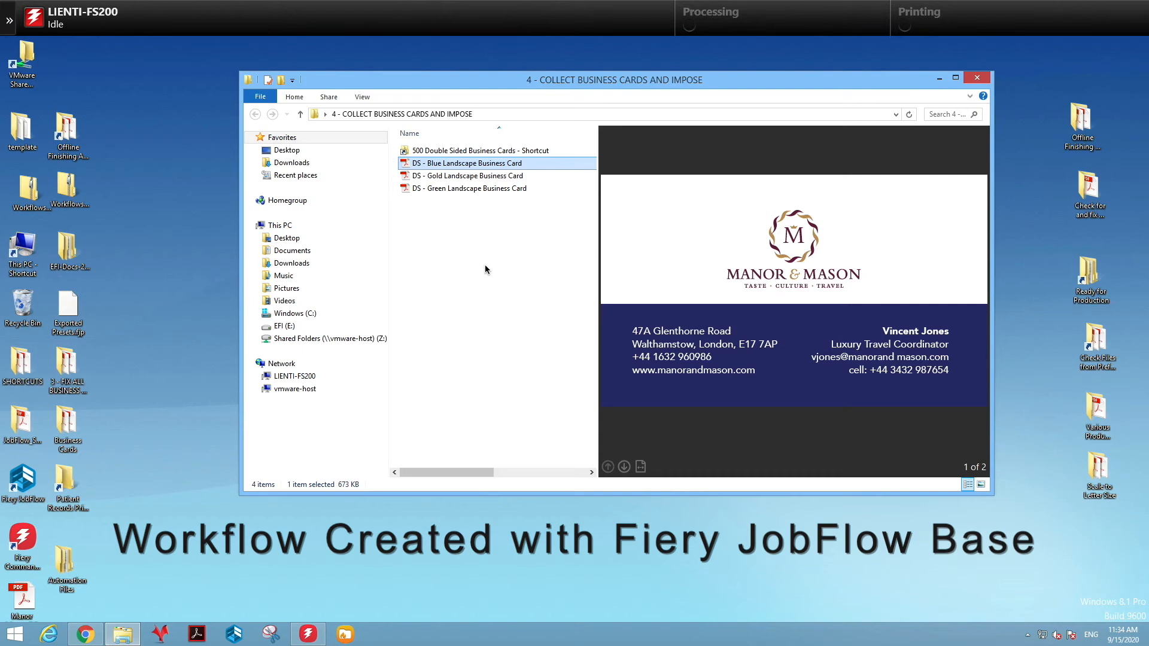
{"action": "mouse_move", "coordinate": [514, 179]}
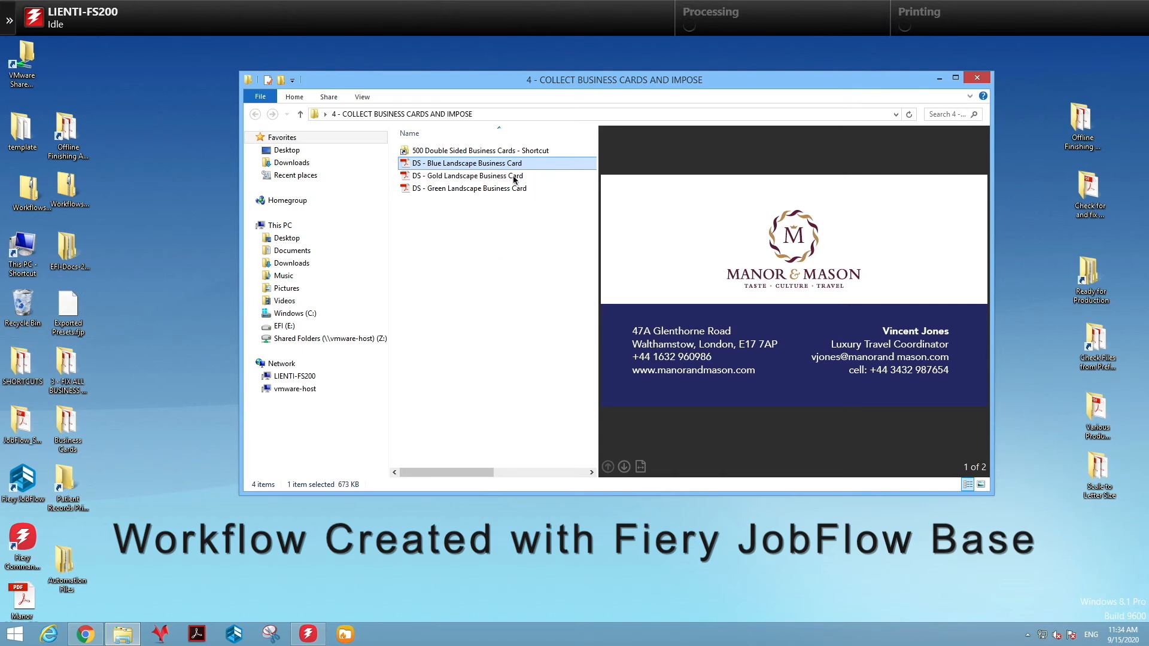
Select the gold, green and blue landscape business card PDFs together
{"action": "left_click", "coordinate": [467, 176]}
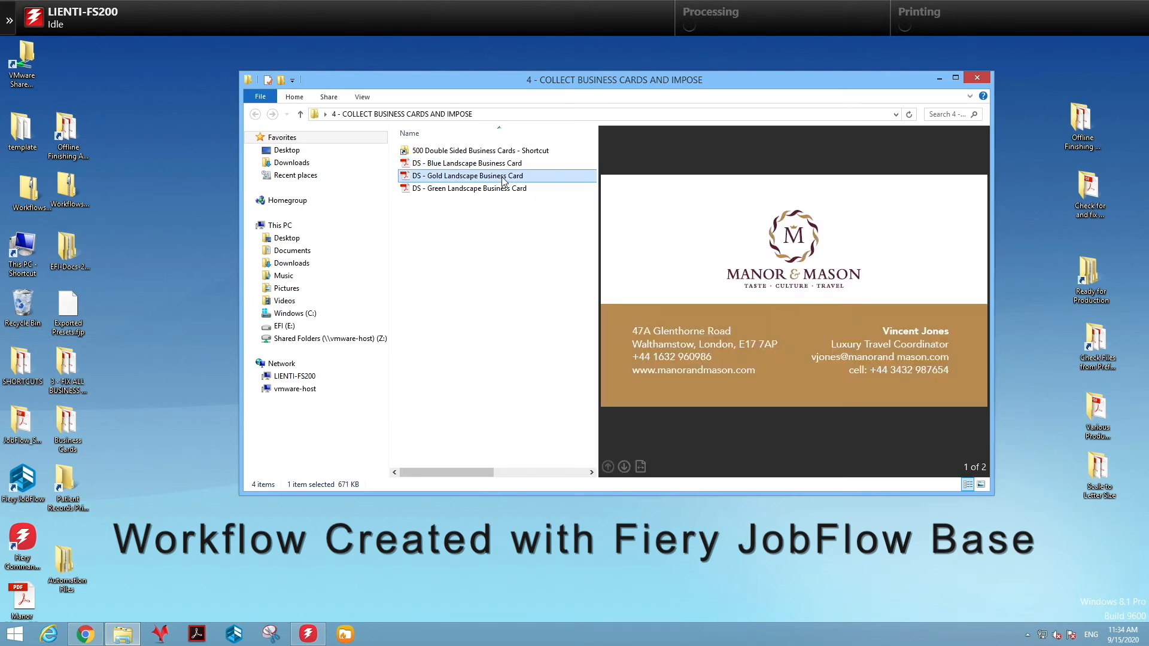
{"action": "left_click", "coordinate": [467, 188]}
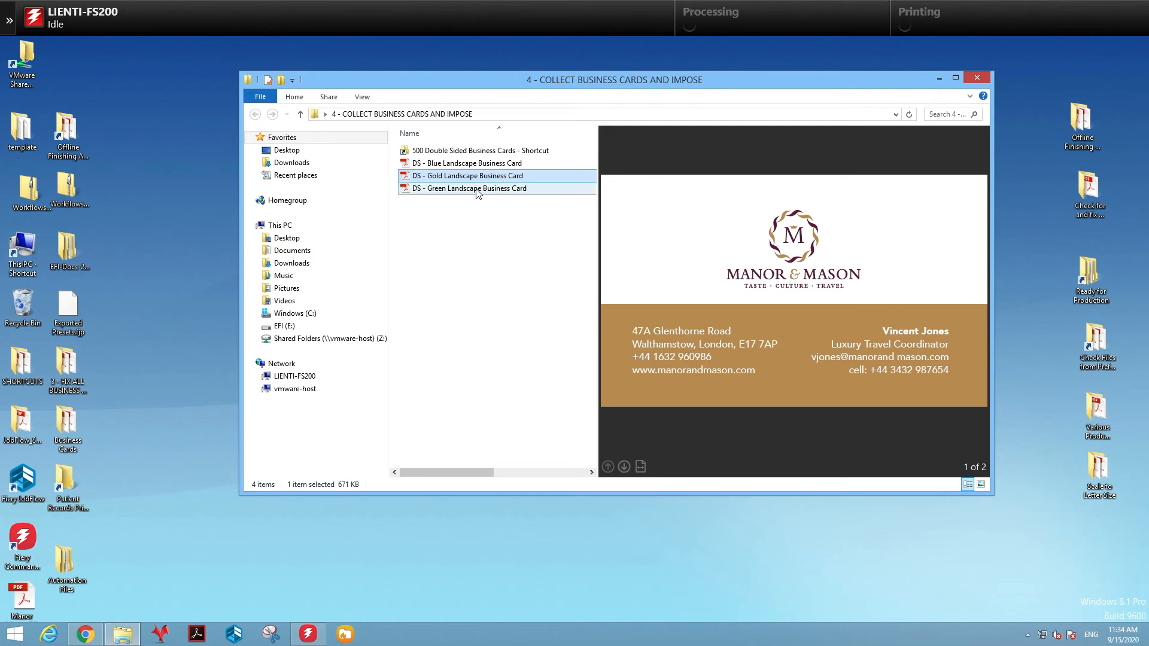
{"action": "left_click", "coordinate": [469, 188]}
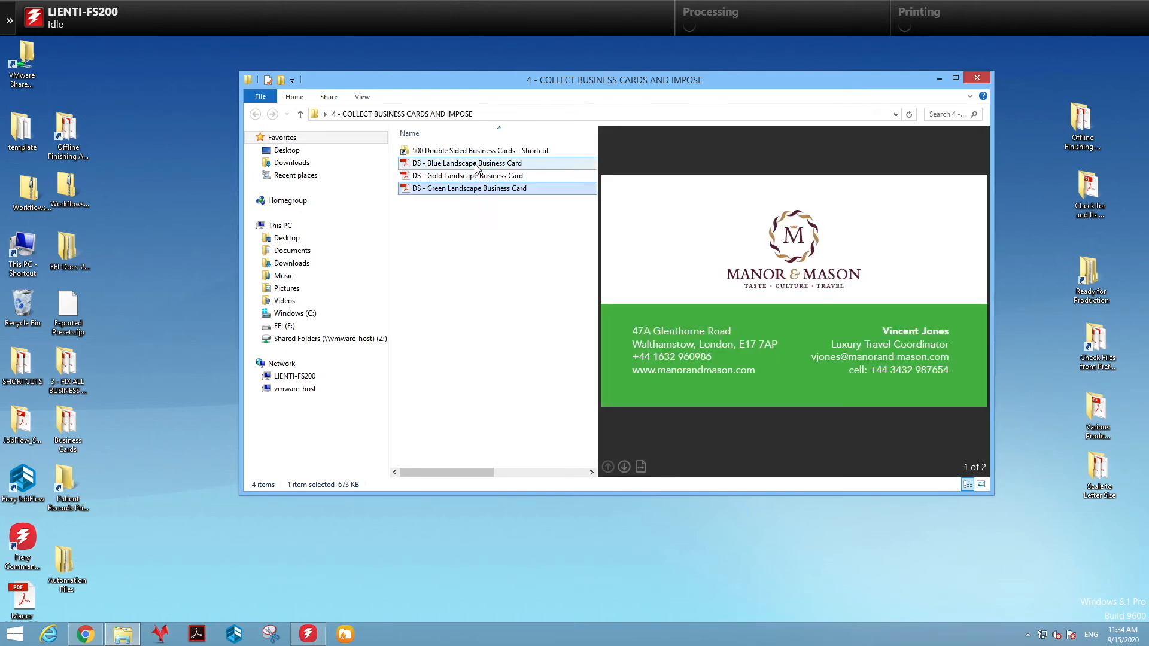
Paste the three business card PDFs into the 500 Double Sided Business Cards hot folder
{"action": "right_click", "coordinate": [469, 176]}
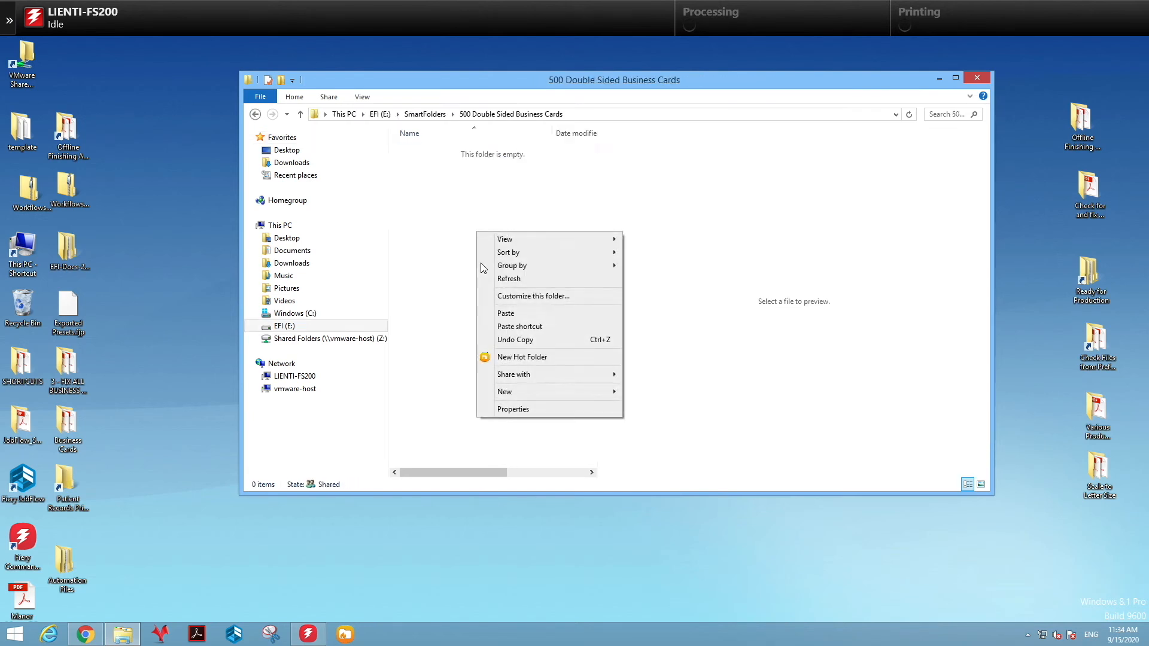
{"action": "left_click", "coordinate": [505, 312]}
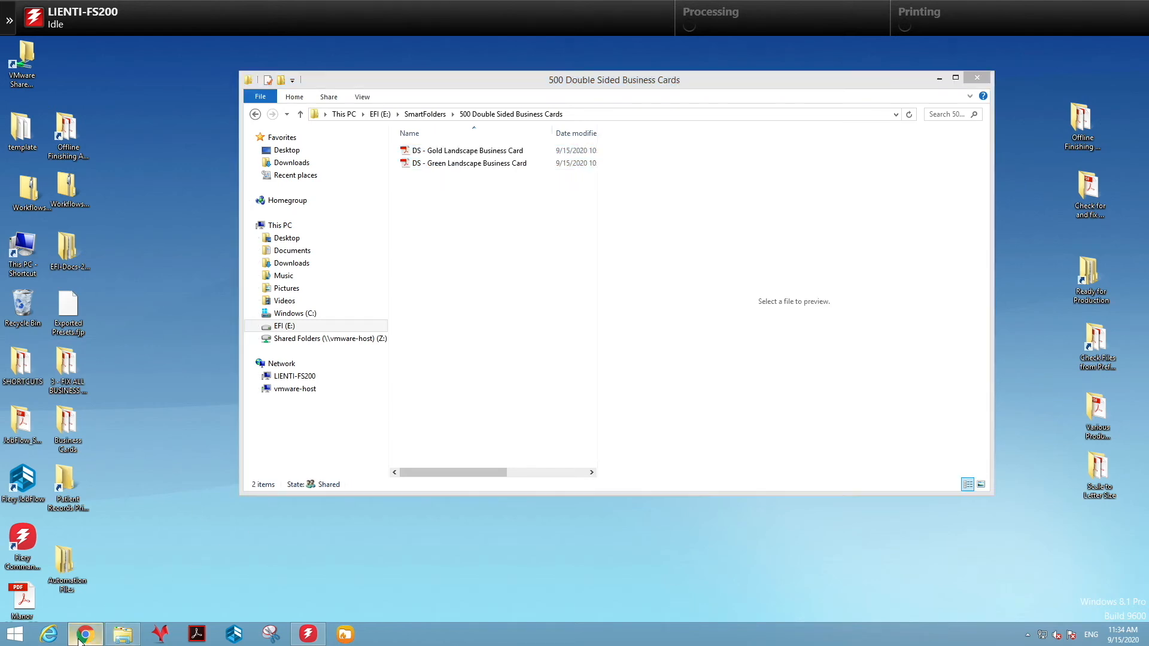
Release the Collecting (3/3) group in JobFlow and open the completed merged job
{"action": "left_click", "coordinate": [85, 633]}
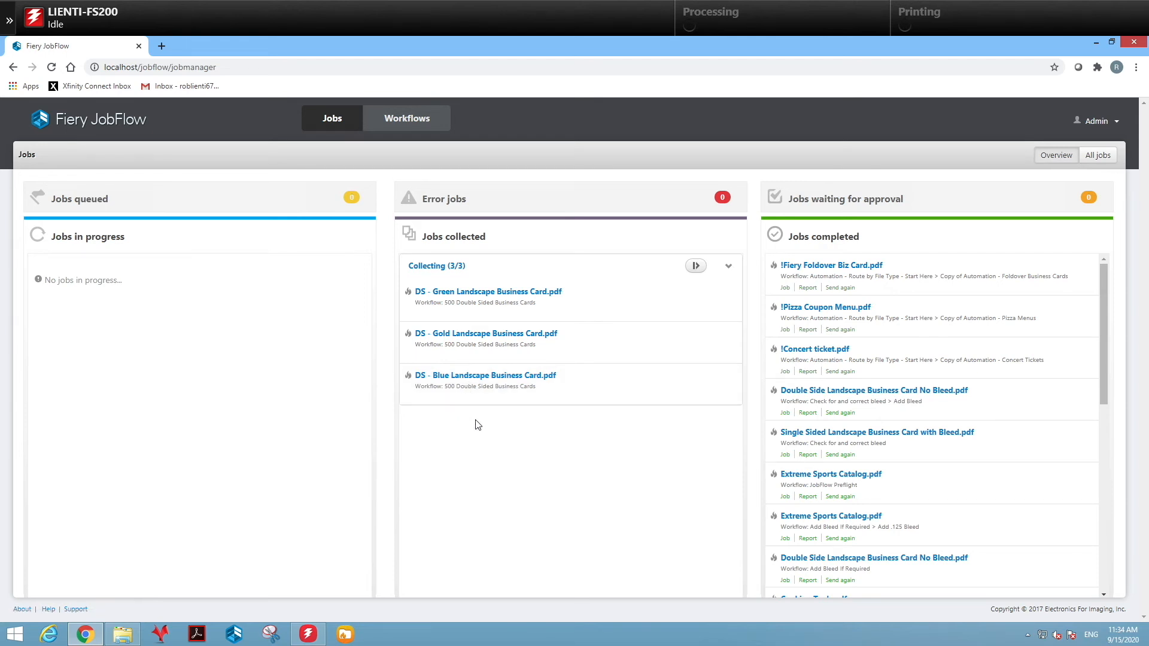
{"action": "left_click", "coordinate": [694, 265]}
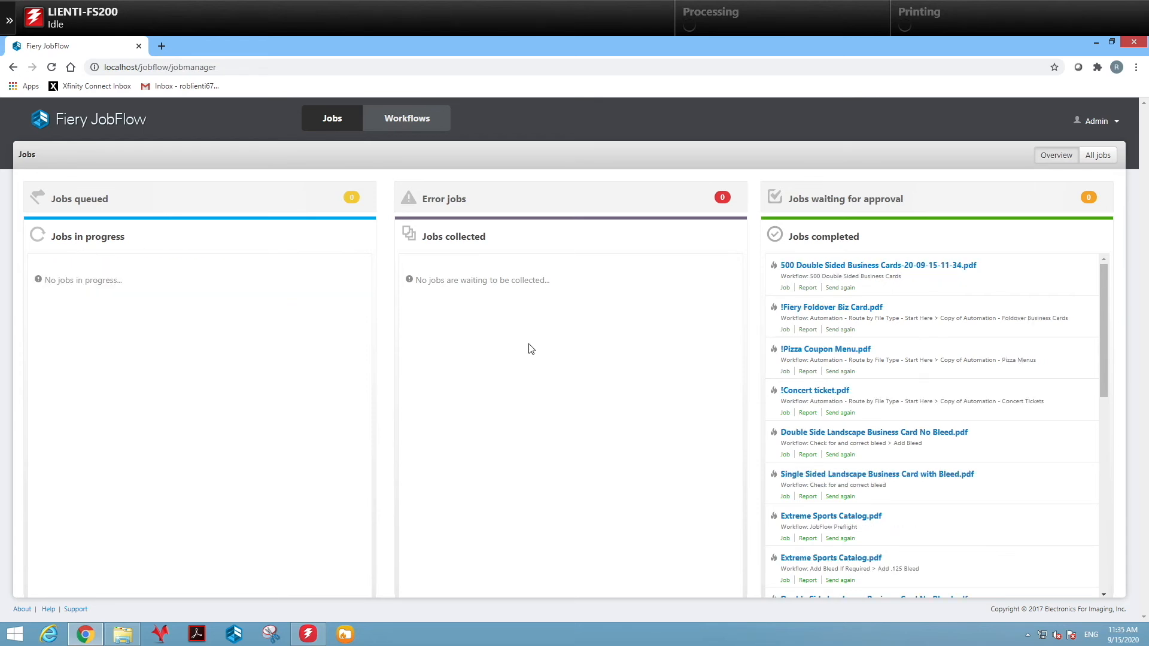
{"action": "left_click", "coordinate": [878, 265]}
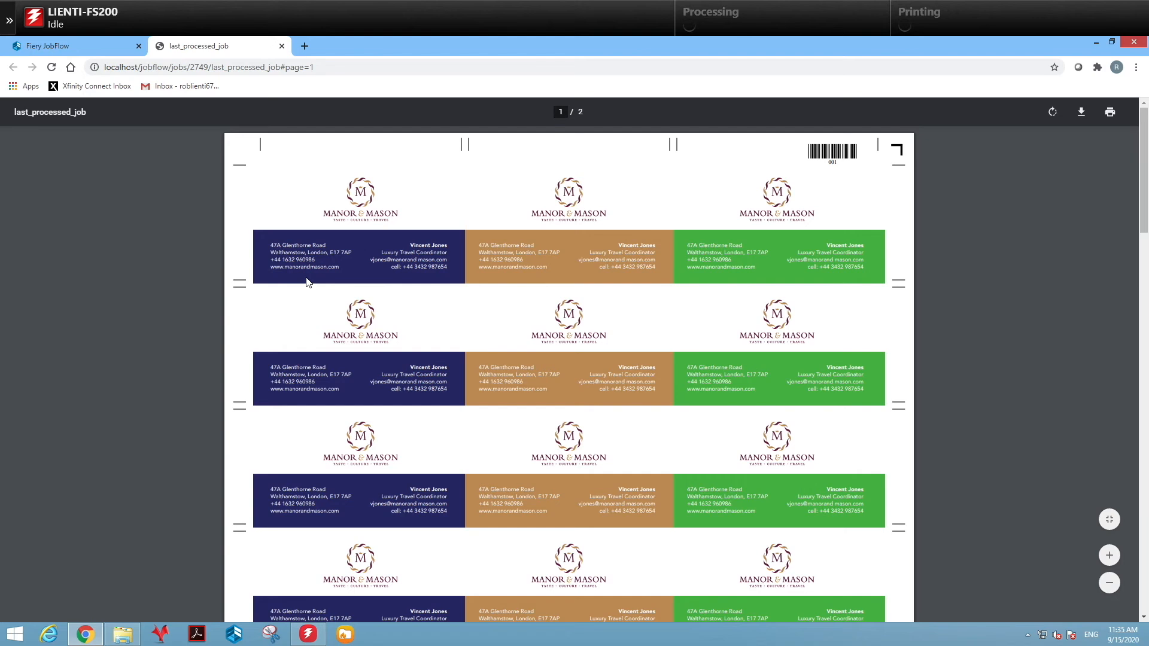
{"action": "mouse_move", "coordinate": [330, 337]}
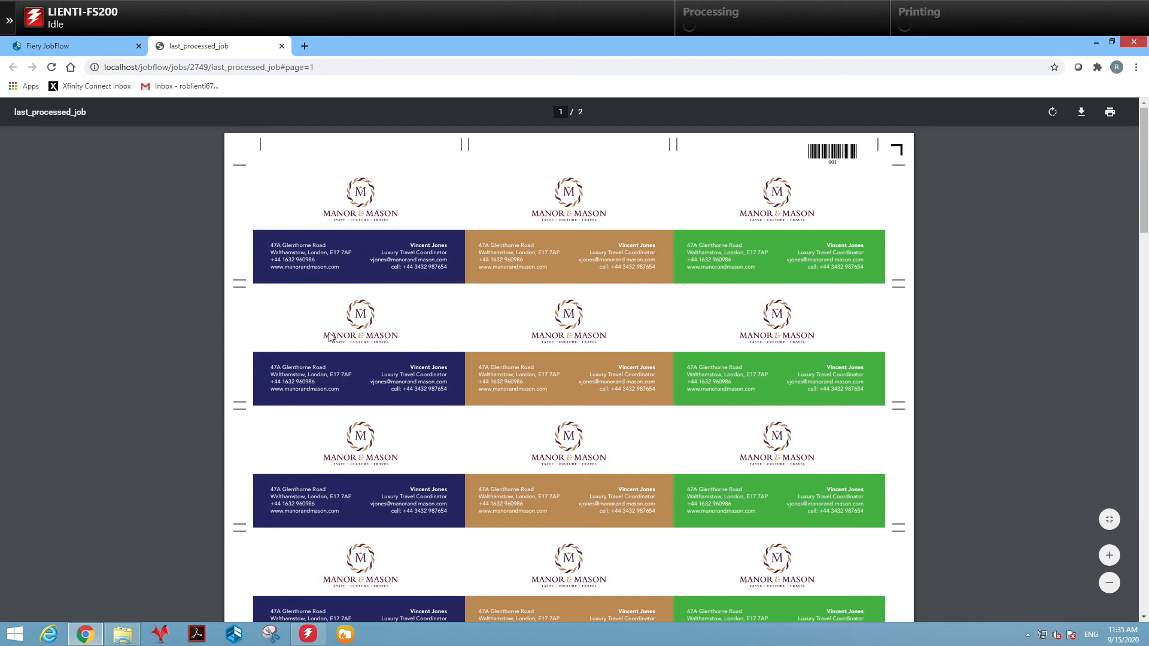
{"action": "mouse_move", "coordinate": [359, 232]}
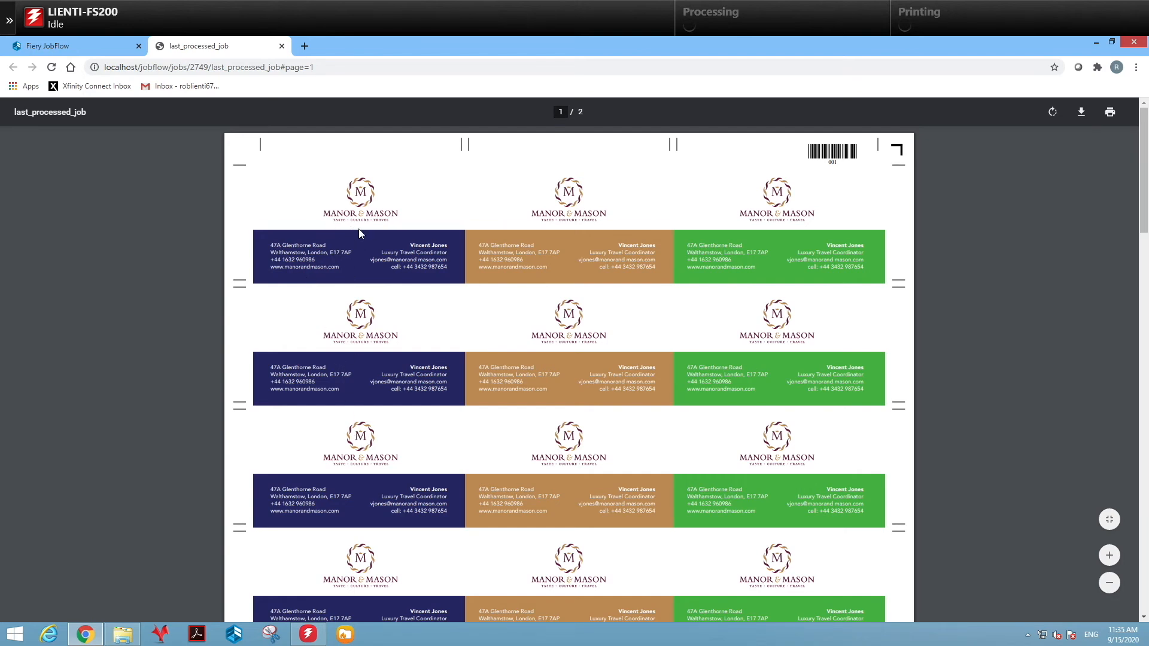
{"action": "mouse_move", "coordinate": [619, 460]}
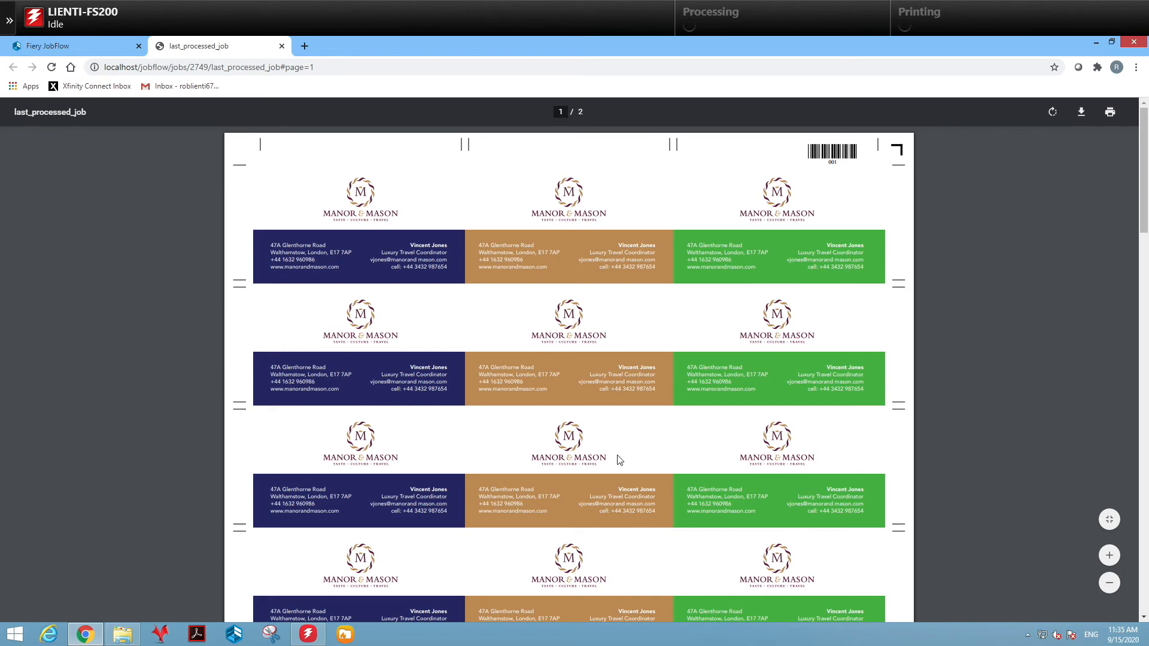
{"action": "mouse_move", "coordinate": [793, 369]}
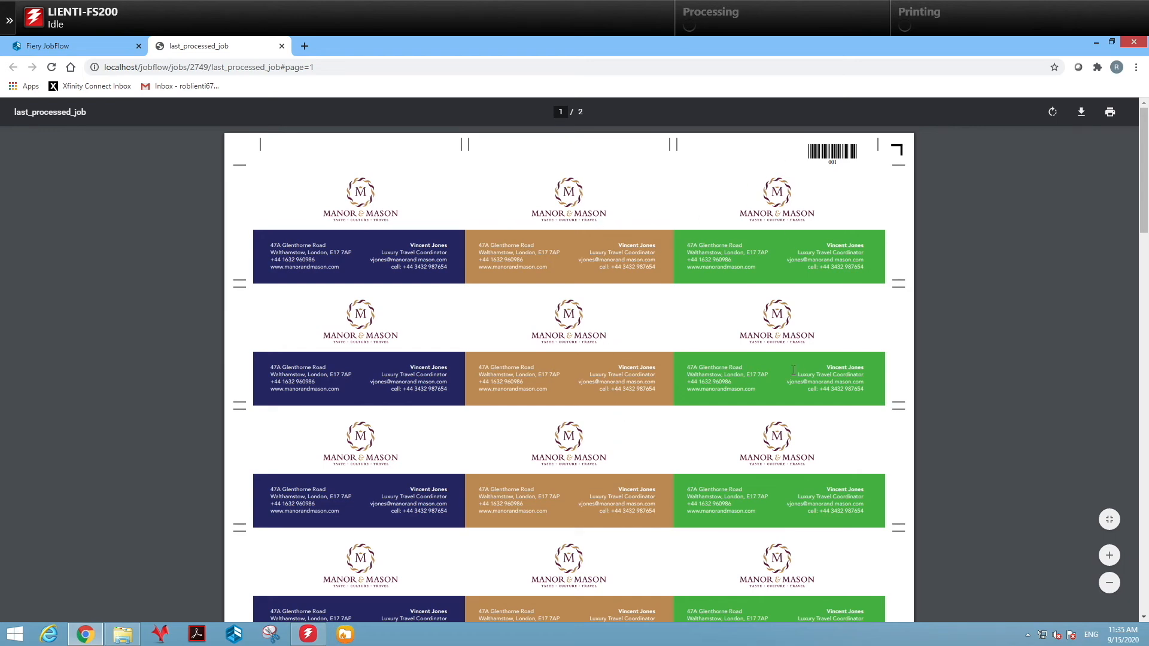
Scroll through the 3-up imposed sheet, then switch to Fiery Command WorkStation
{"action": "scroll", "scroll_direction": "down", "scroll_amount": 3}
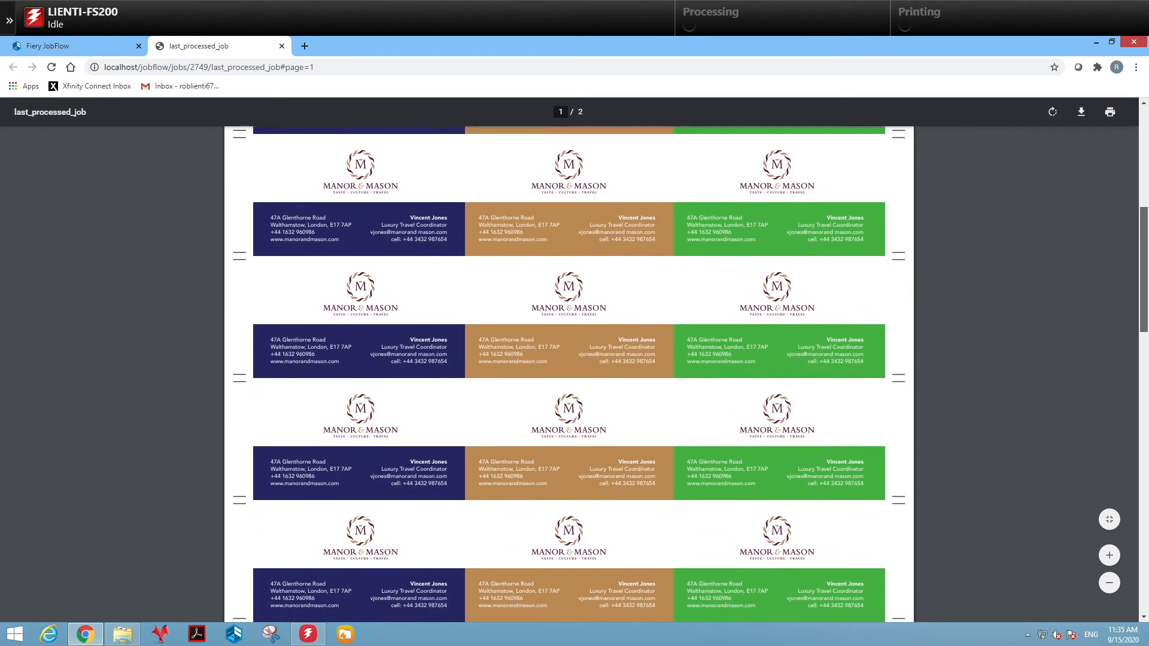
{"action": "scroll", "scroll_direction": "down", "scroll_amount": 3}
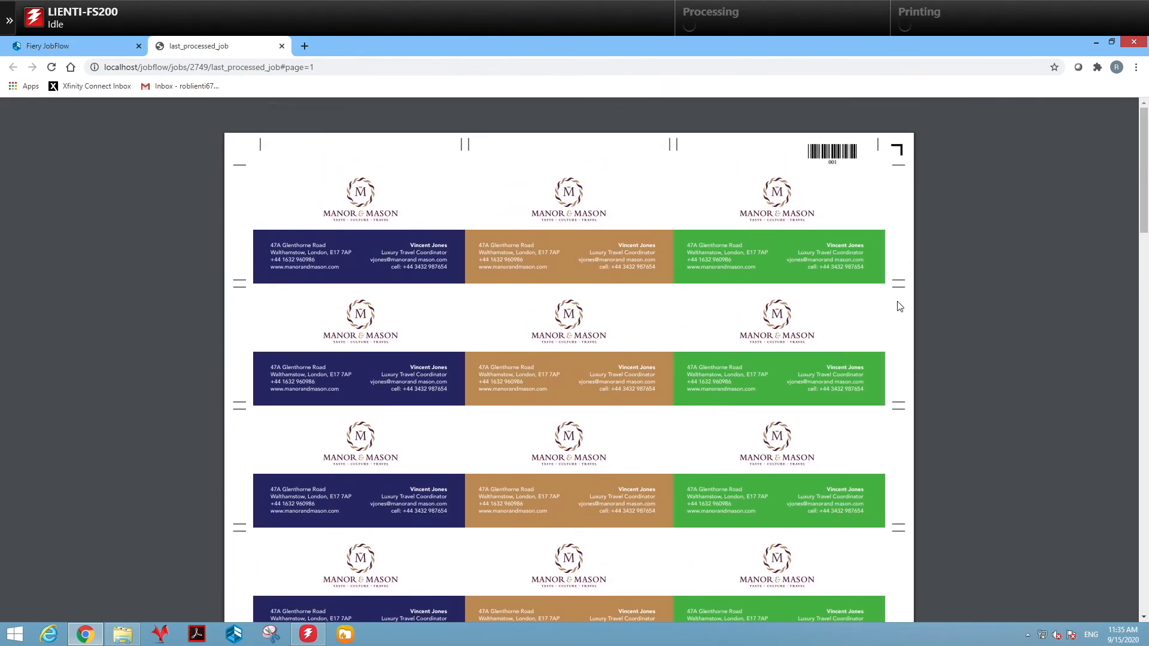
{"action": "left_click", "coordinate": [307, 633]}
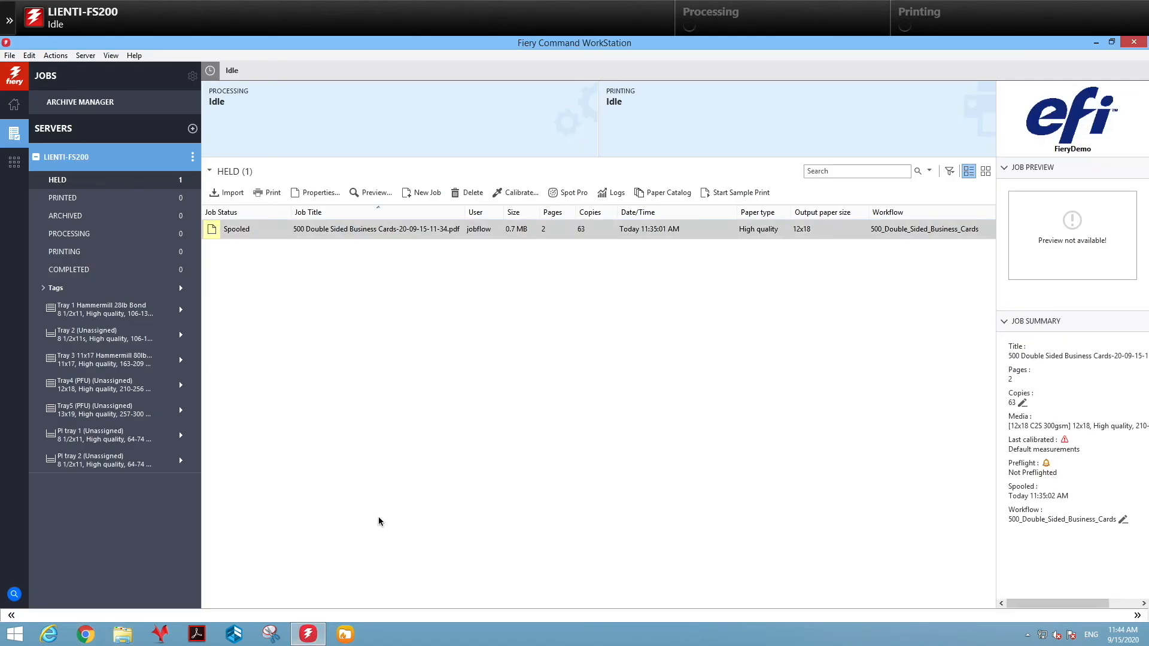
{"action": "left_click", "coordinate": [376, 229]}
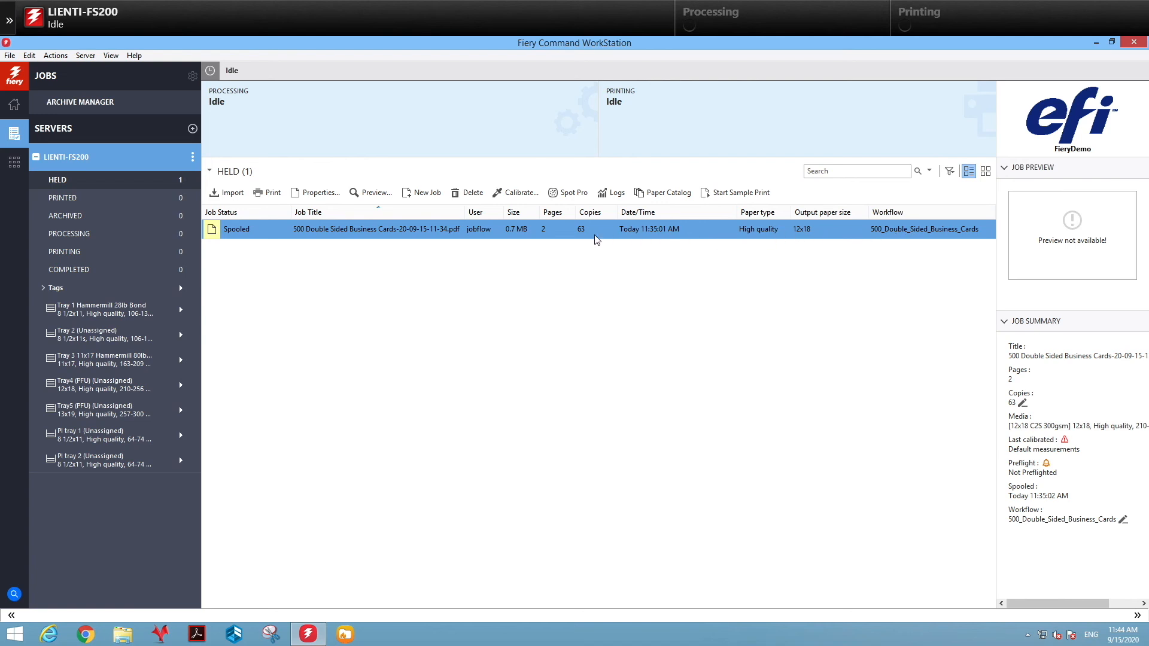
{"action": "mouse_move", "coordinate": [493, 236]}
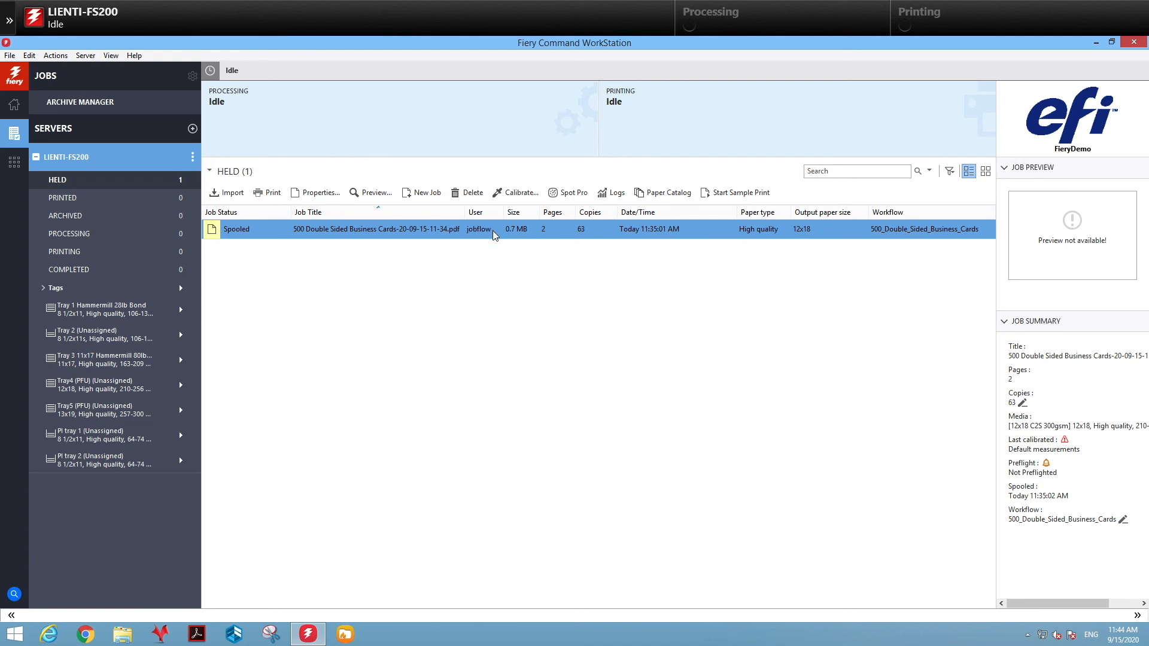
{"action": "mouse_move", "coordinate": [496, 235]}
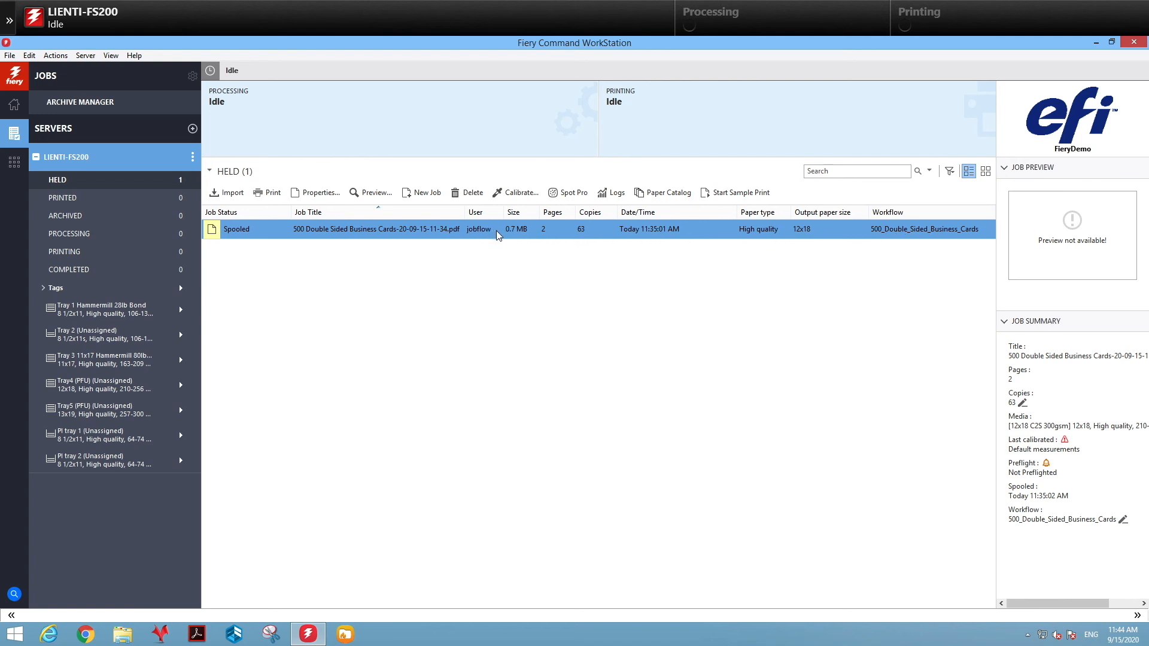